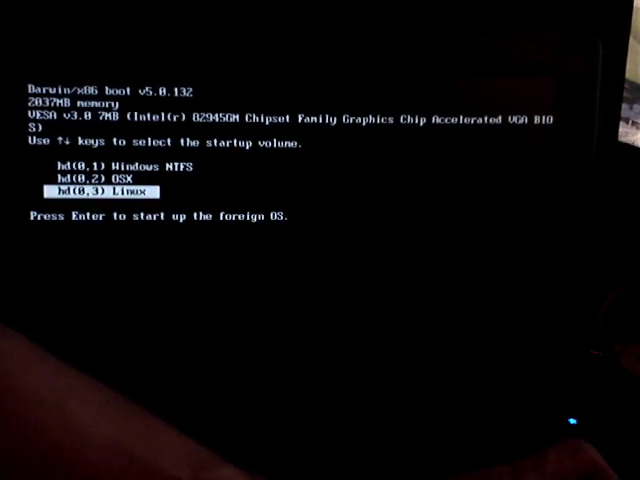
# Step: Select the hd(0,3) Linux volume in the Darwin boot menu to start Ubuntu
pyautogui.press('Up')
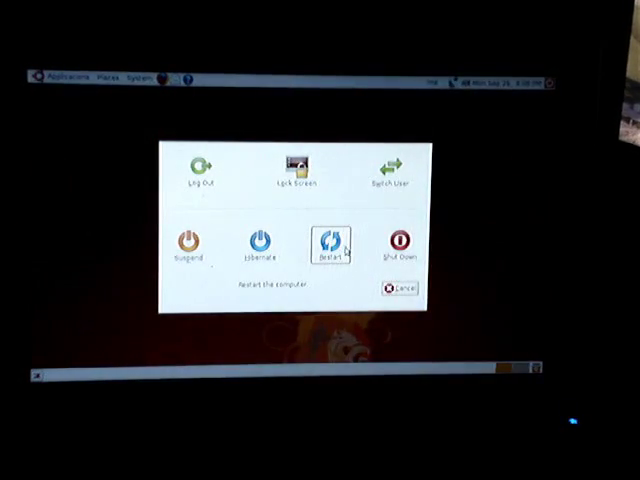
# Step: Confirm Restart in Ubuntu's shutdown dialog to reboot the laptop
pyautogui.click(332, 243)
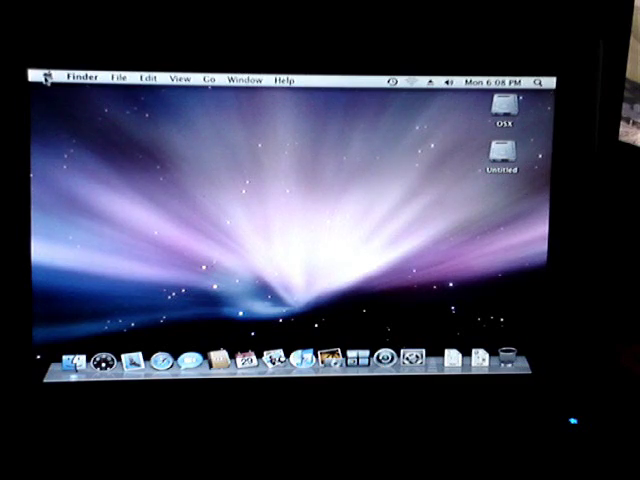
# Step: Choose Restart… from the Mac OS X Apple menu
pyautogui.click(52, 78)
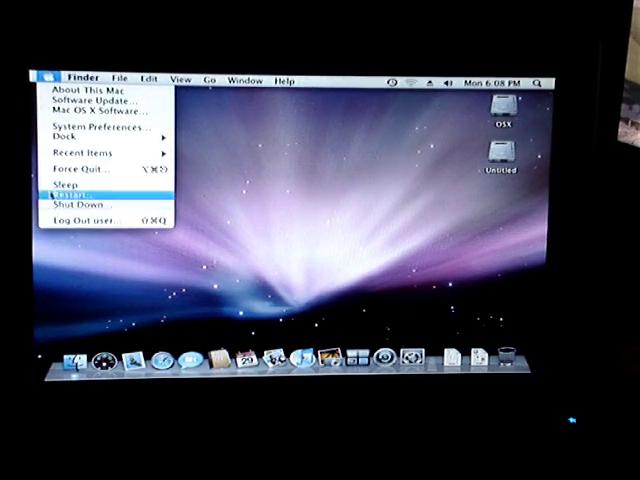
pyautogui.click(75, 187)
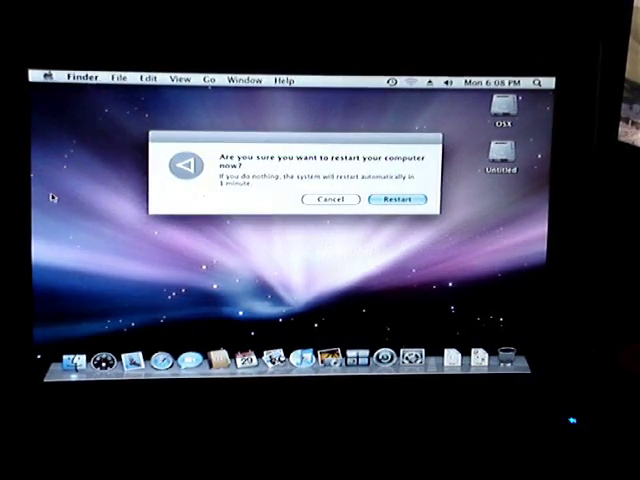